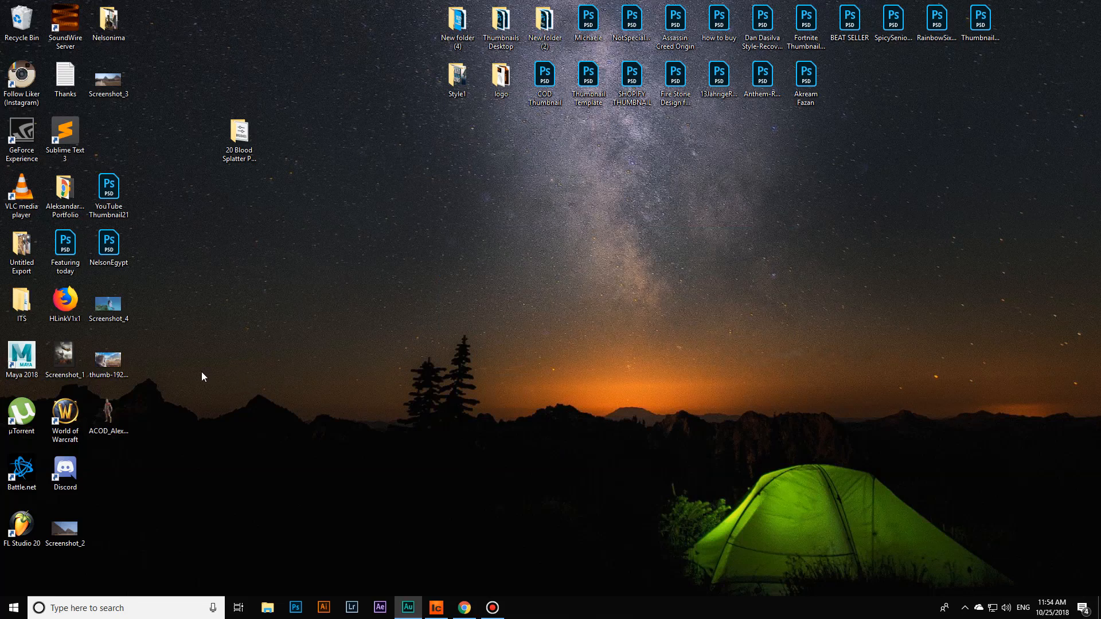
{"action": "mouse_move", "coordinate": [200, 377]}
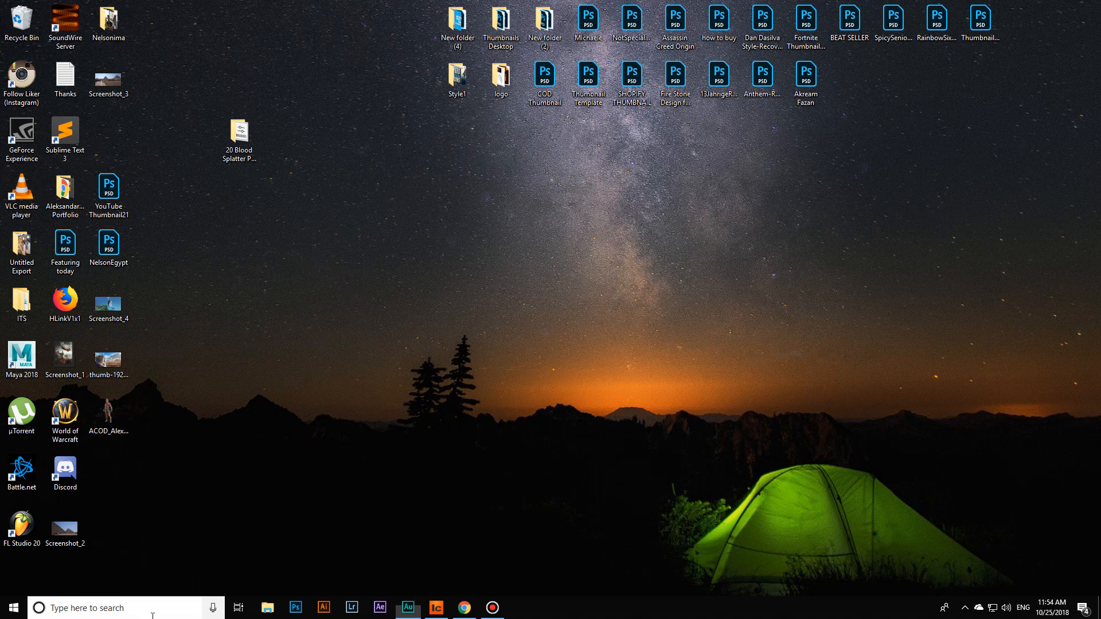
- Launch Photoshop CC 2019 from the taskbar search and start a new blank document
{"action": "type", "text": "cc 2-"}
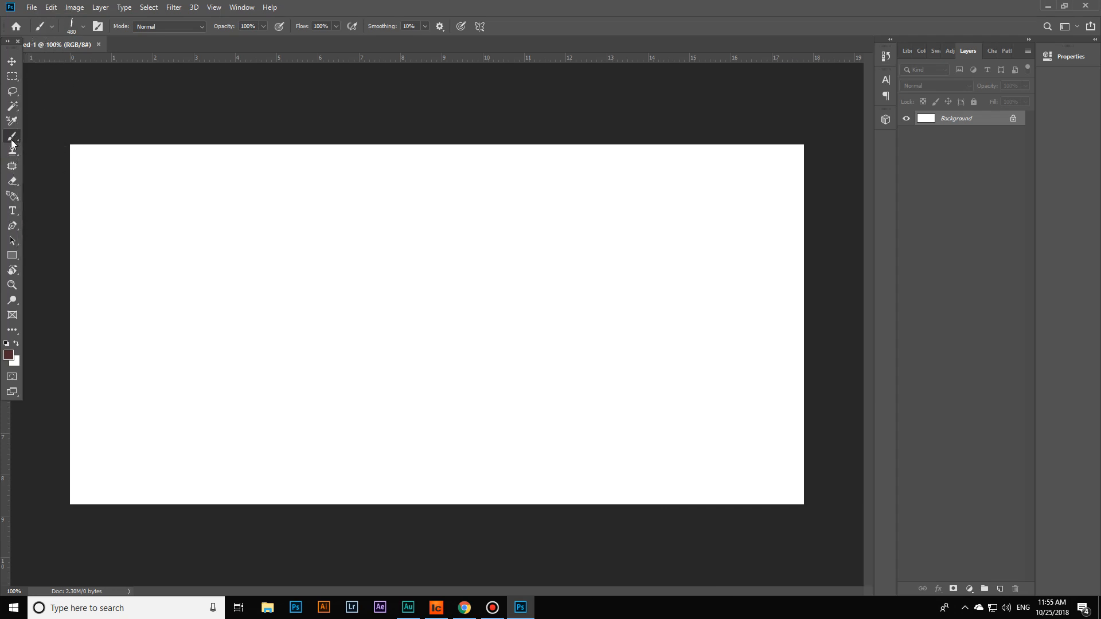
- Bring up the brush preset picker over the canvas and its gear options menu
{"action": "right_click", "coordinate": [11, 136]}
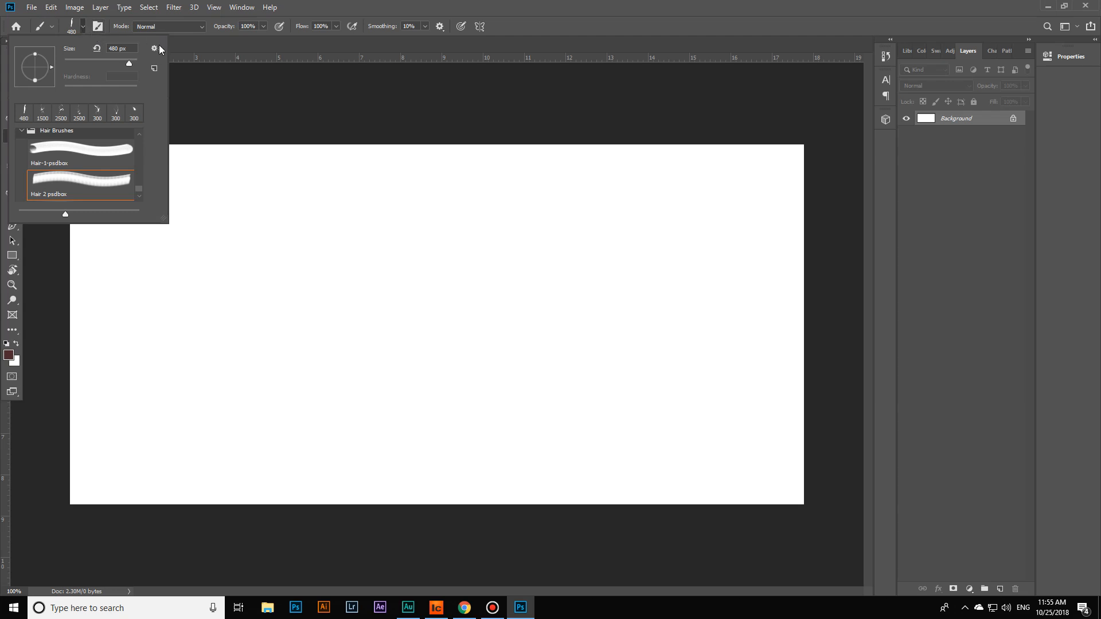
{"action": "left_click", "coordinate": [153, 48]}
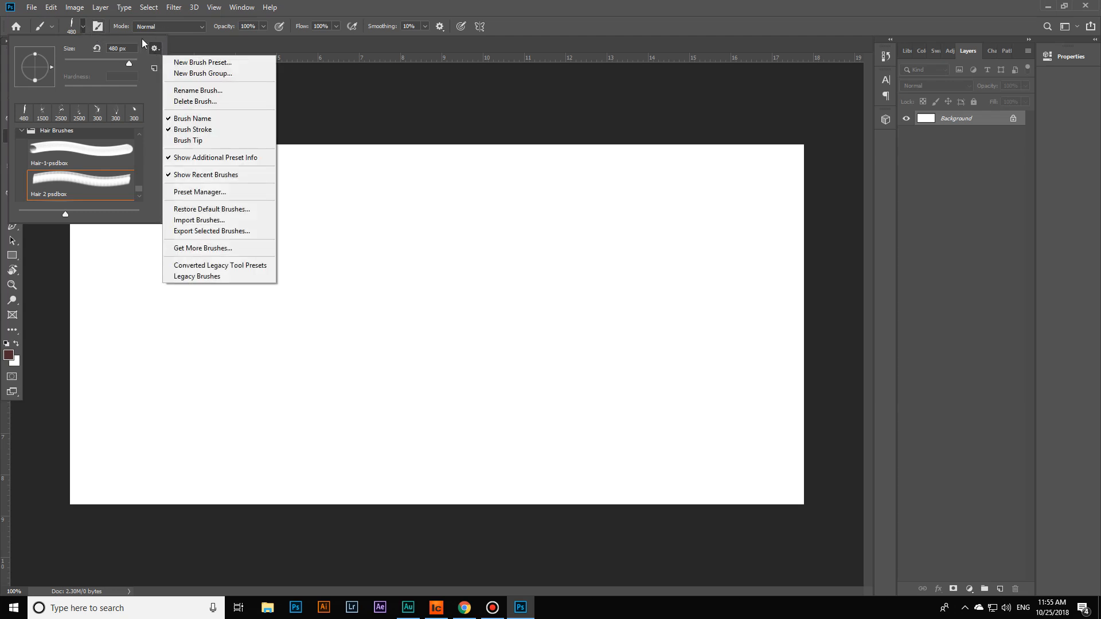
{"action": "mouse_move", "coordinate": [219, 175]}
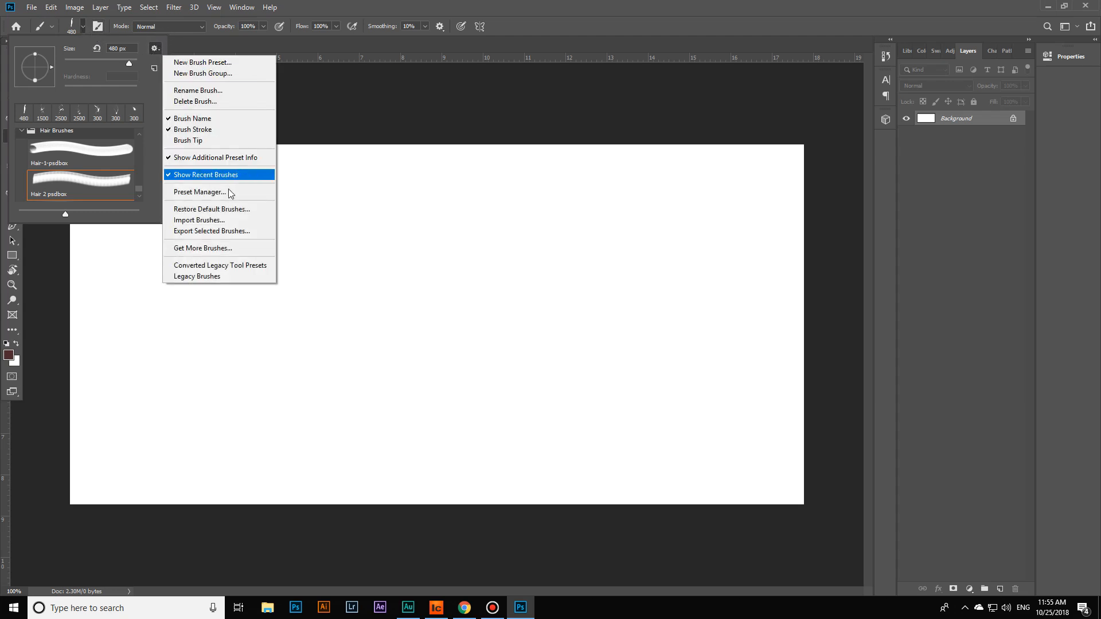
{"action": "mouse_move", "coordinate": [225, 221]}
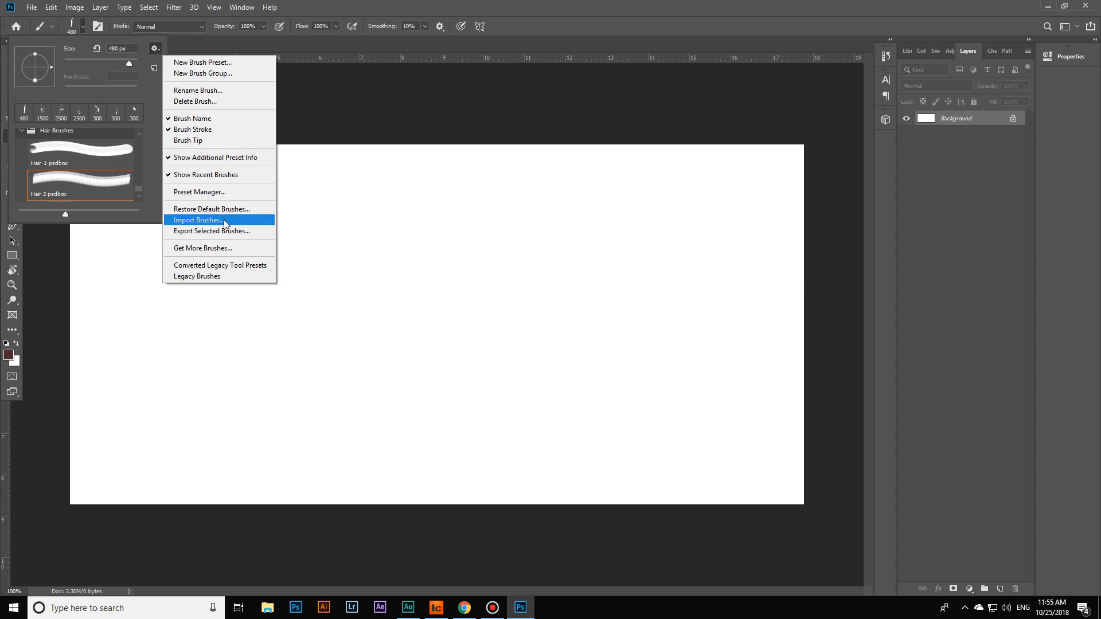
- Import the 20 Blood Splatter PS Brushes .abr file from the Desktop
{"action": "left_click", "coordinate": [198, 220]}
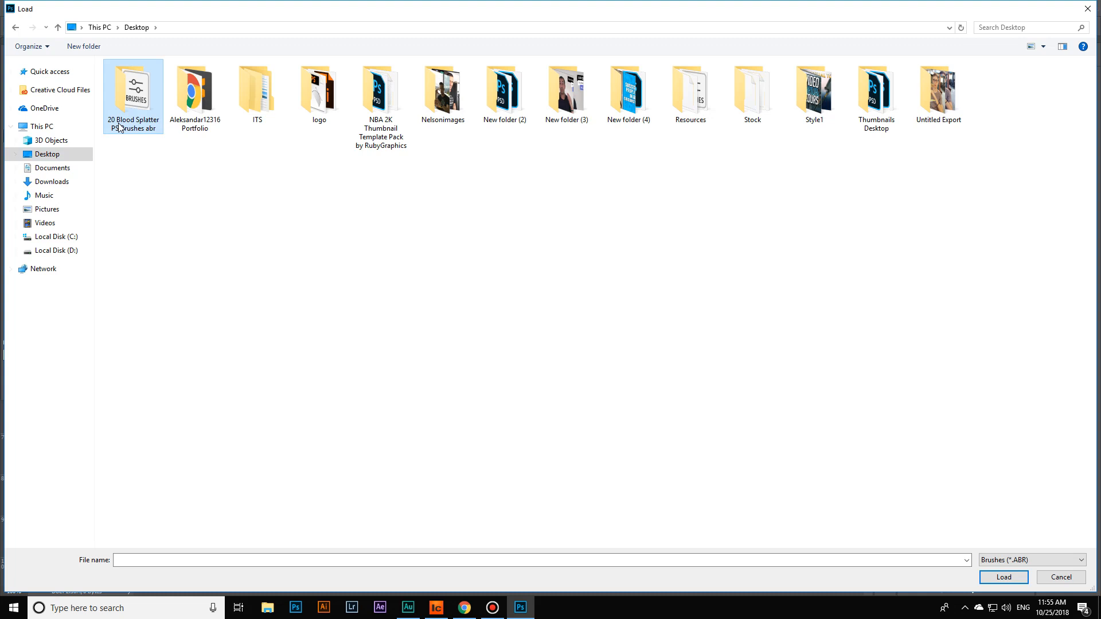
{"action": "left_click", "coordinate": [256, 92]}
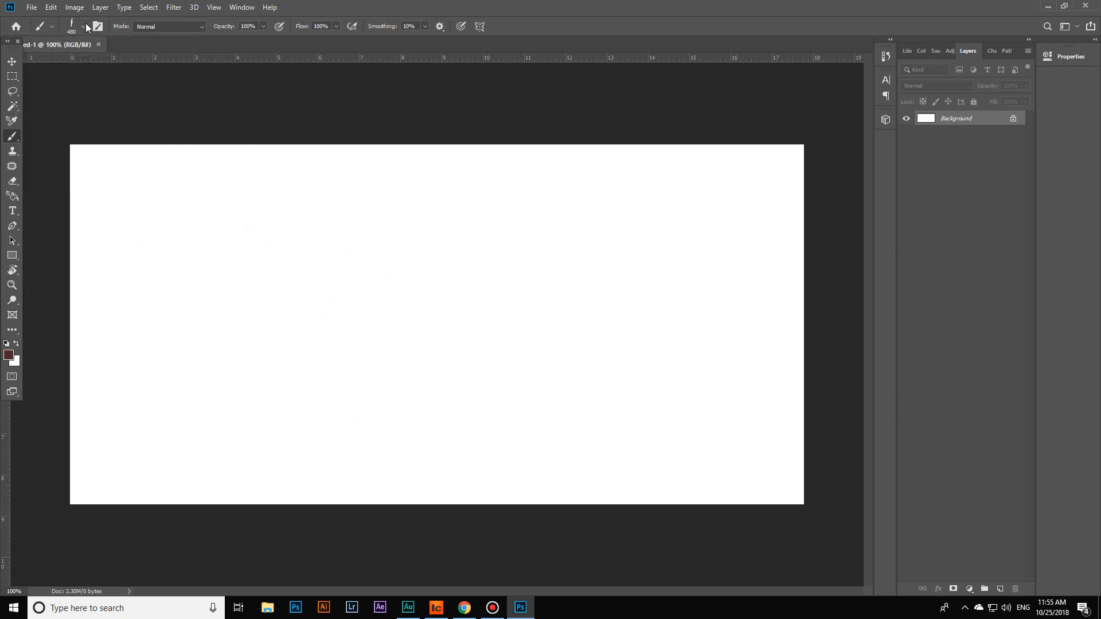
- Select an imported blood splatter brush tip at a smaller size
{"action": "left_click", "coordinate": [83, 26]}
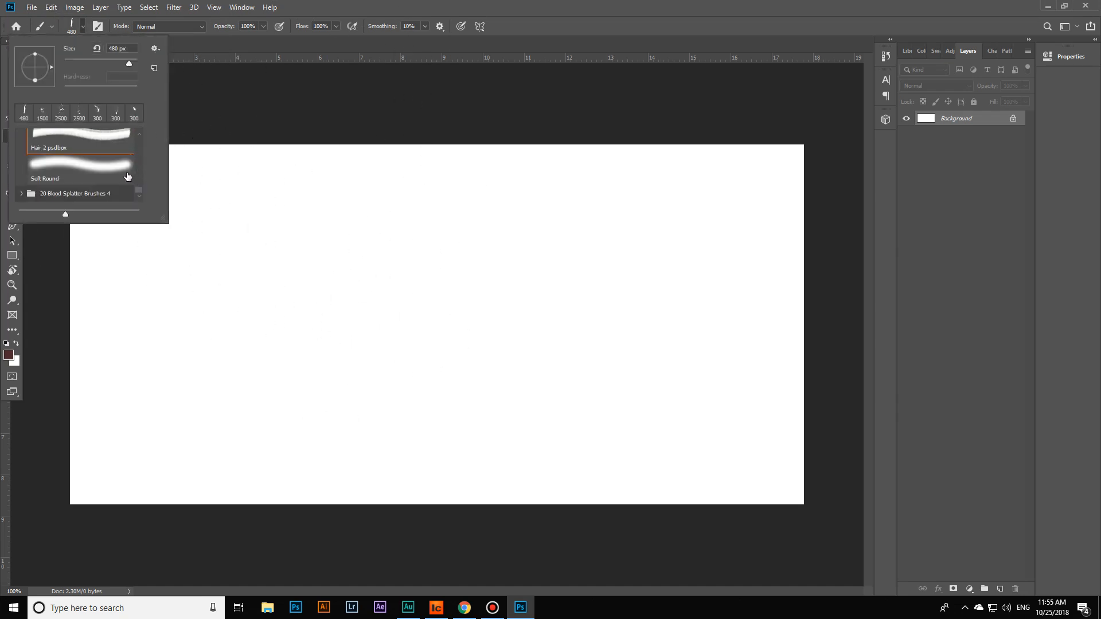
{"action": "left_click", "coordinate": [73, 193]}
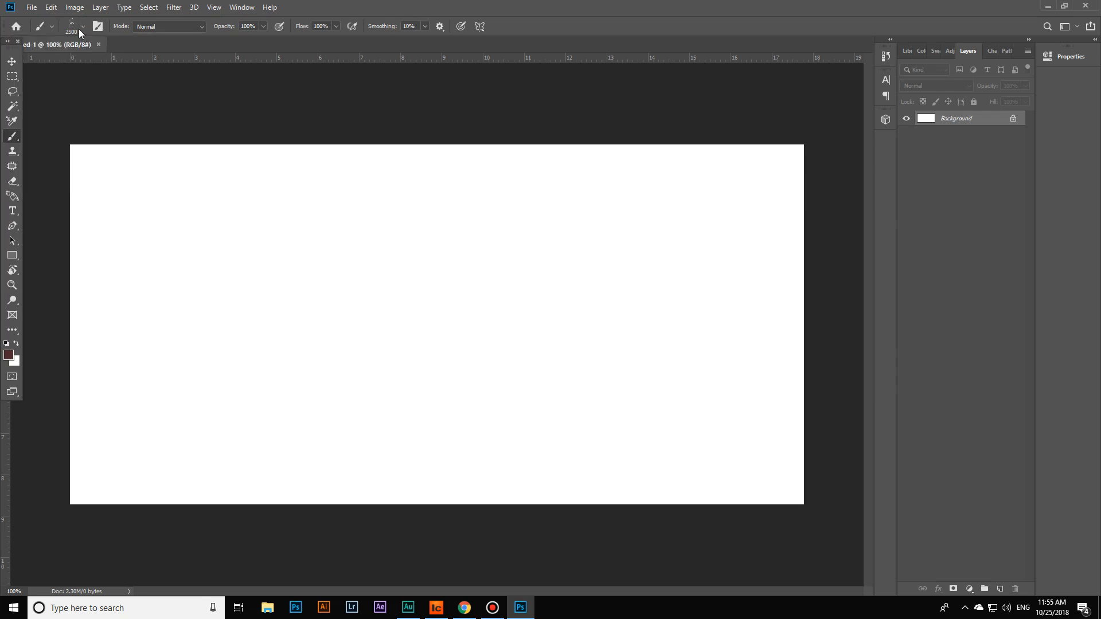
{"action": "left_click", "coordinate": [83, 26]}
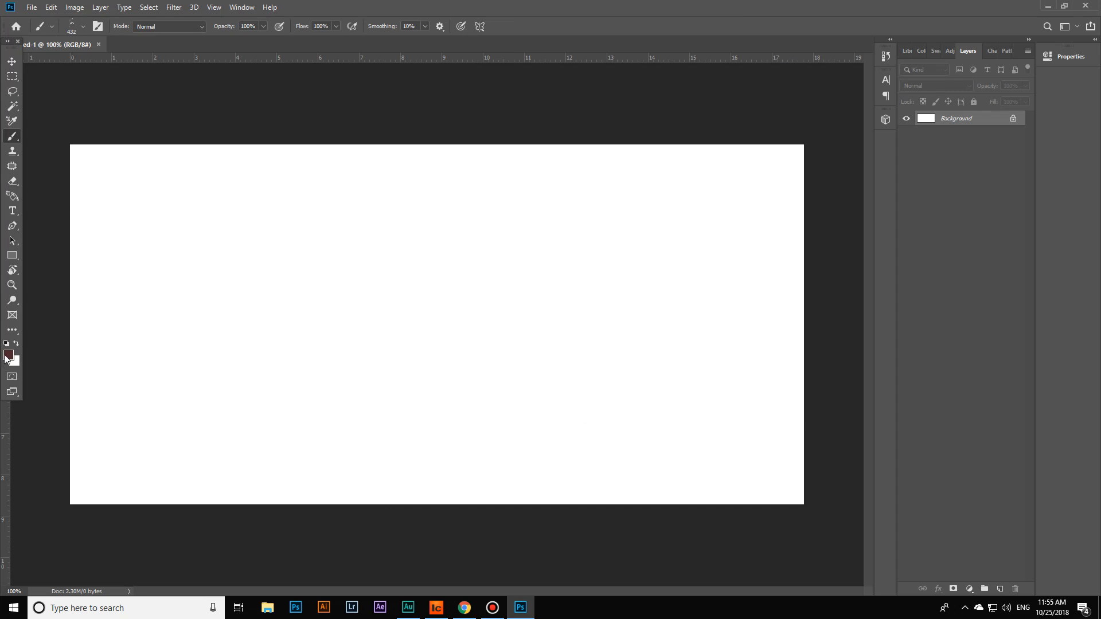
- Set the foreground colour to bright red in the Color Picker
{"action": "left_click", "coordinate": [8, 356]}
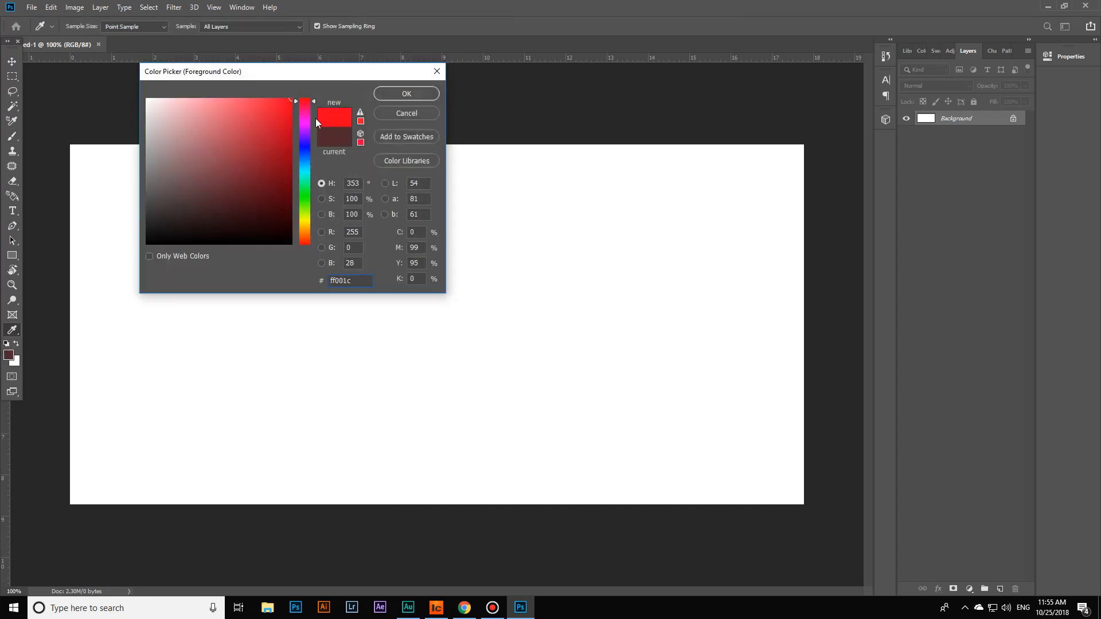
{"action": "left_click", "coordinate": [406, 93]}
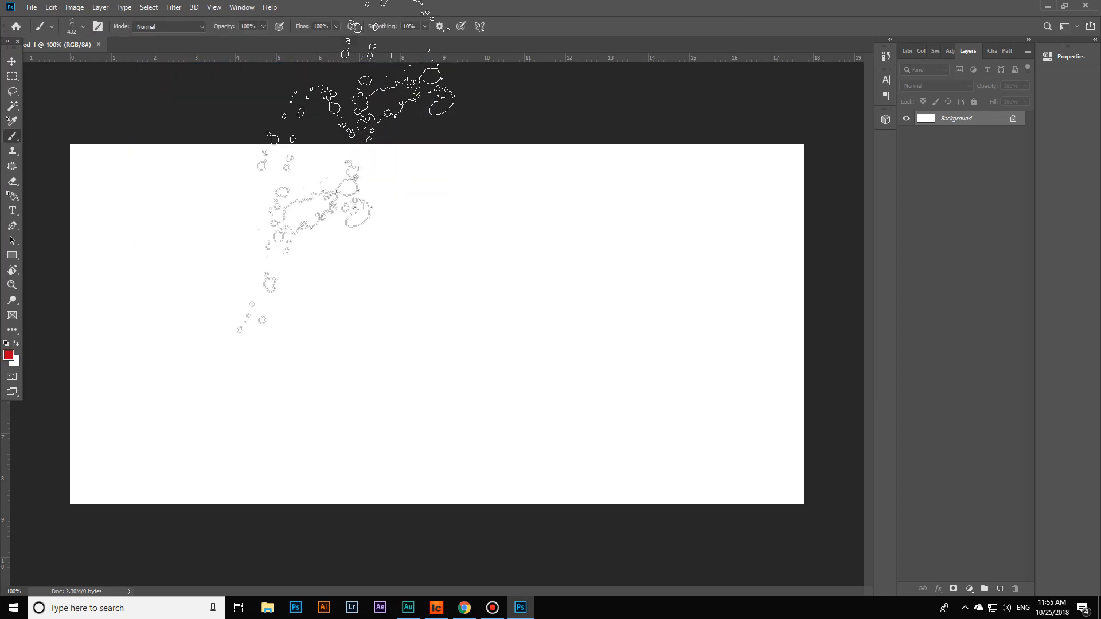